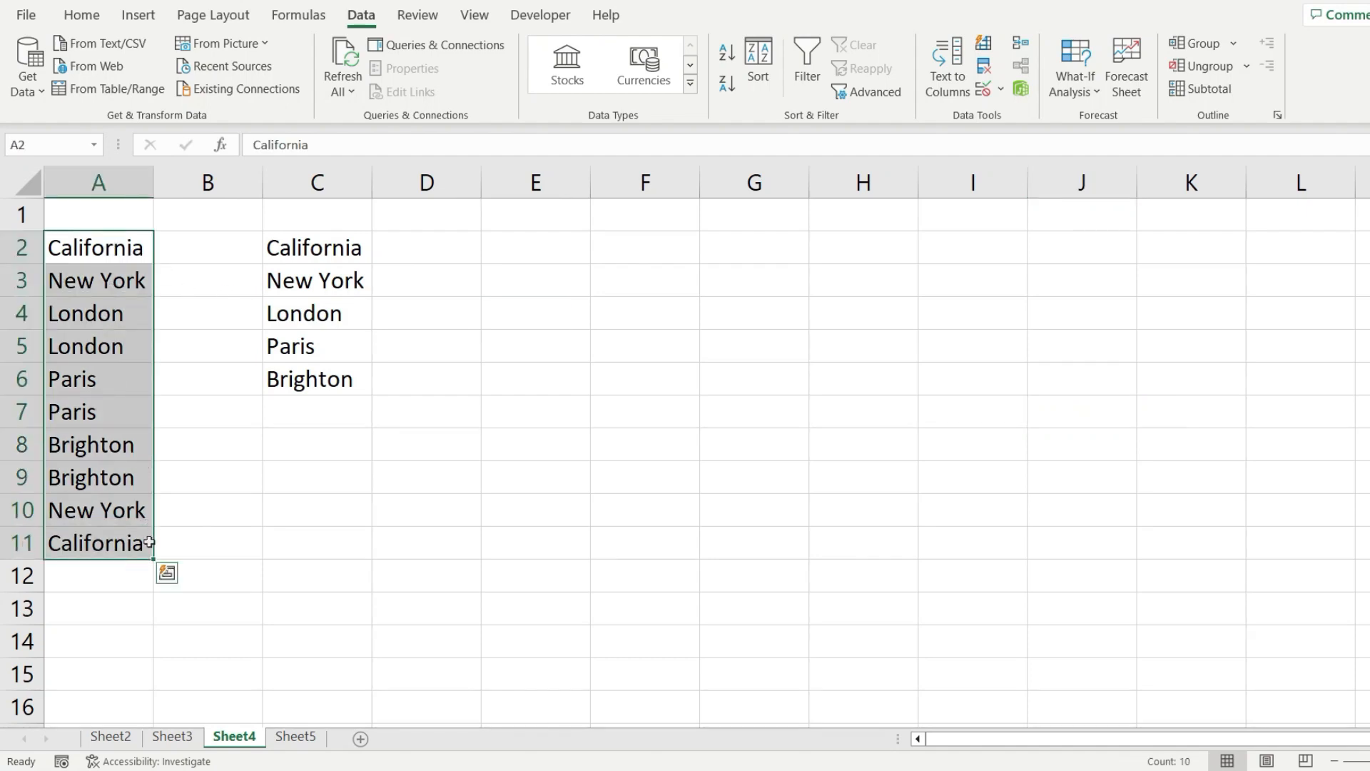
Enter 'City' in A1 as the list heading and add a border to it
left_click_drag(317, 247, 316, 312)
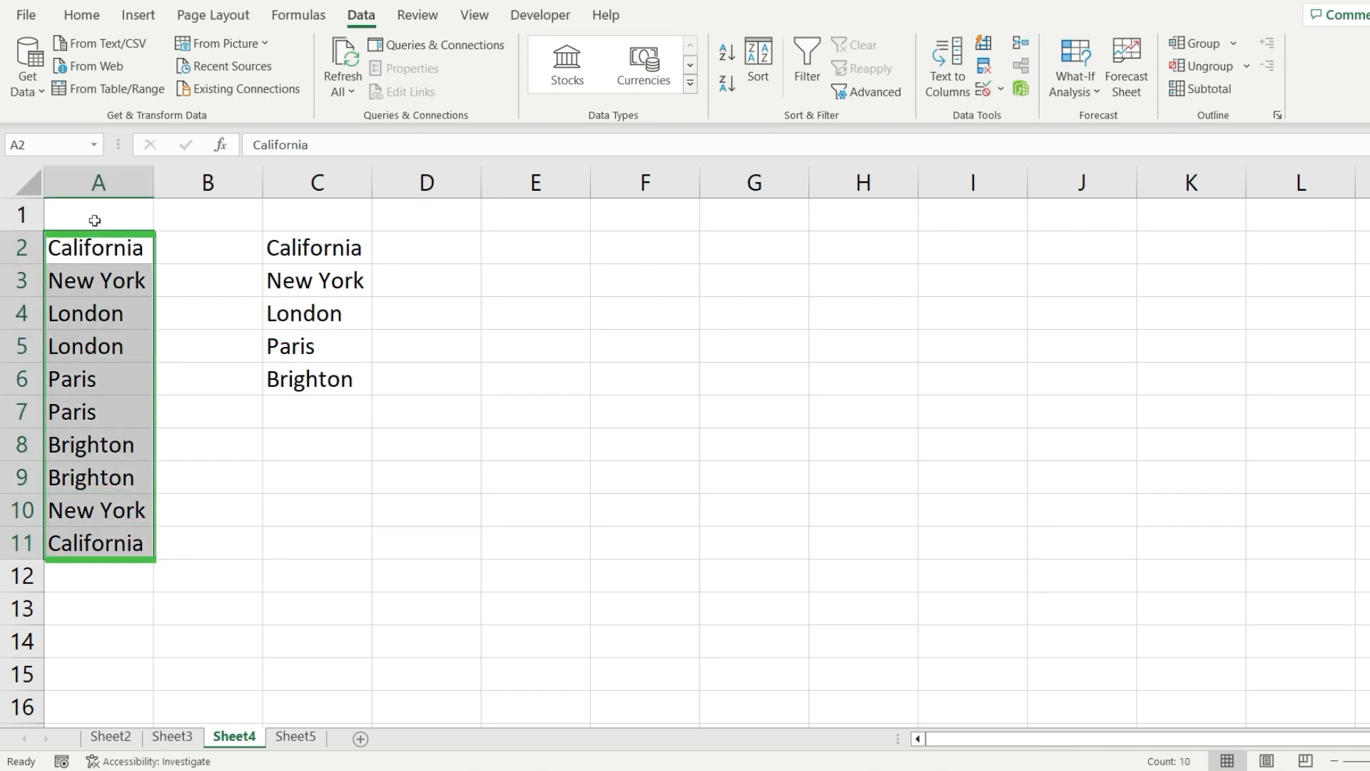
left_click(97, 215)
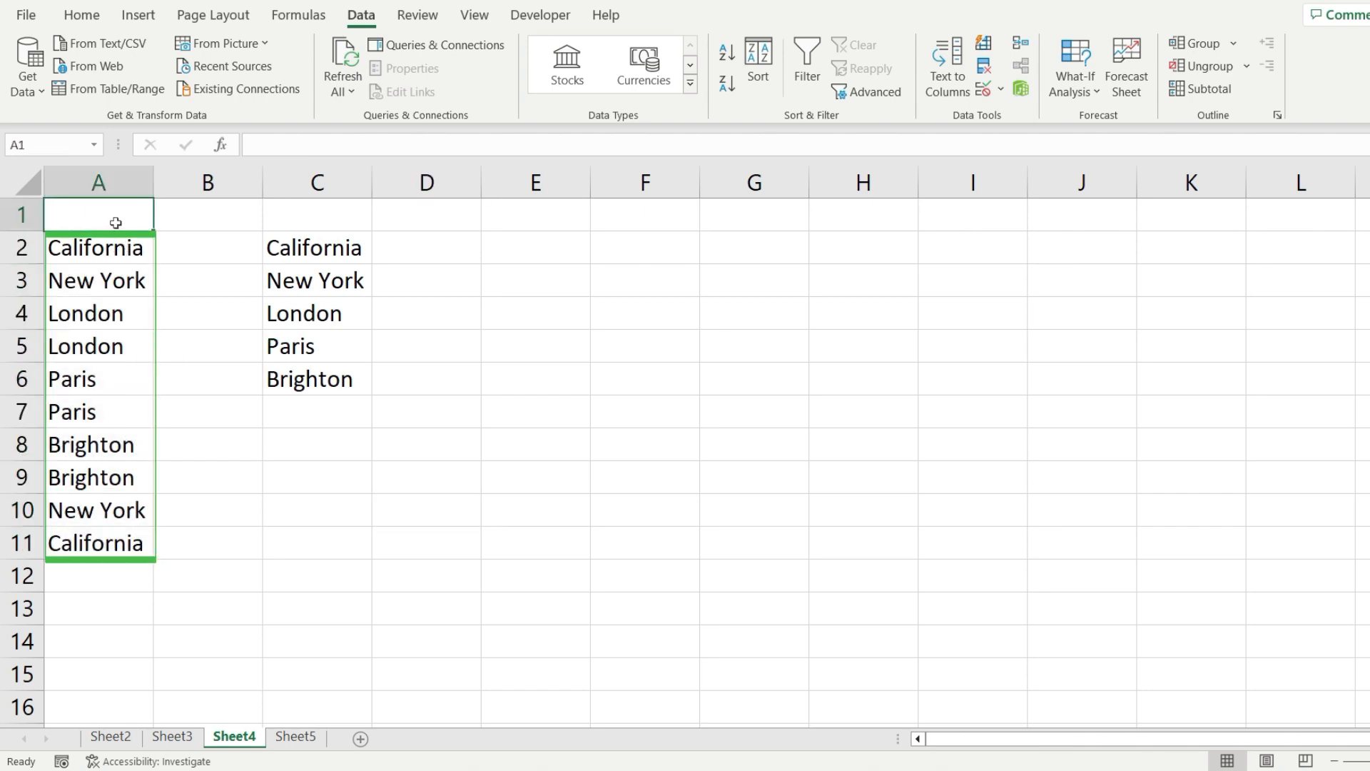
type("City")
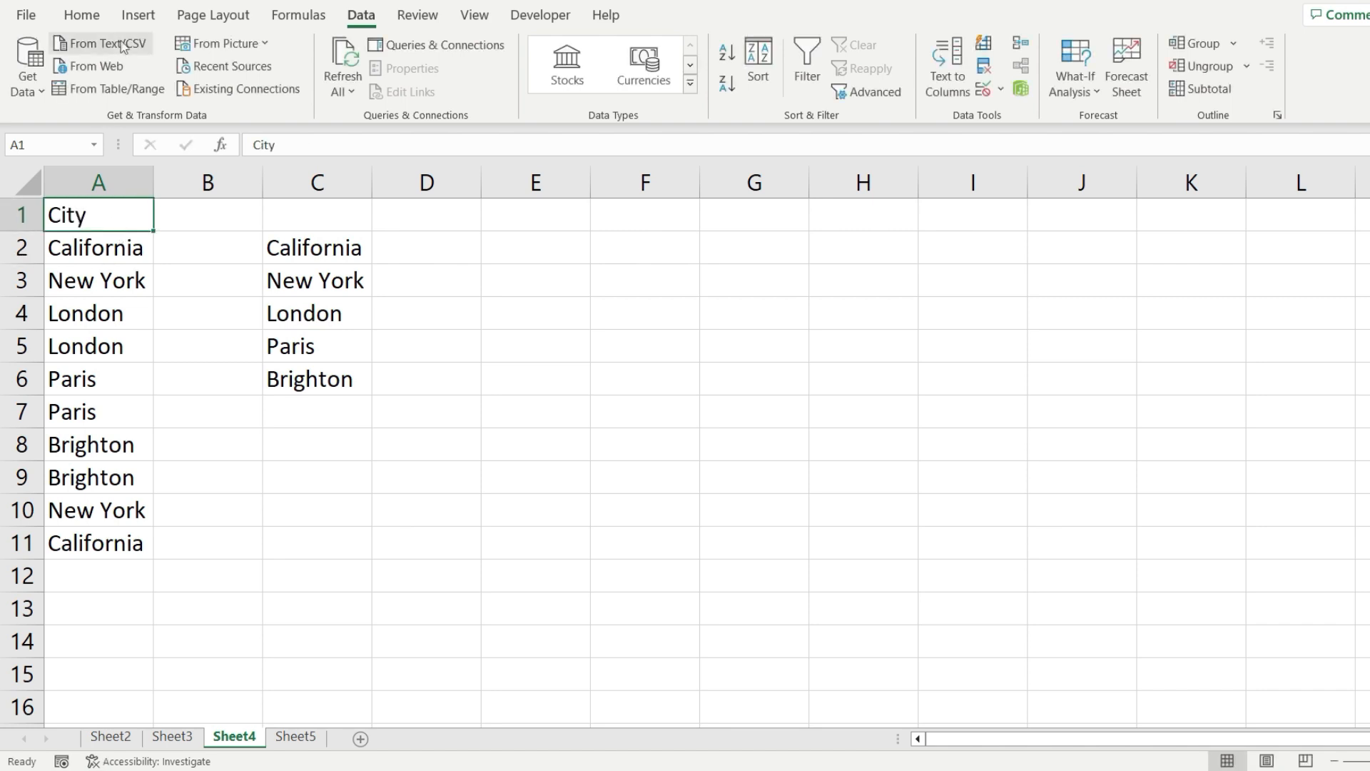
left_click(80, 14)
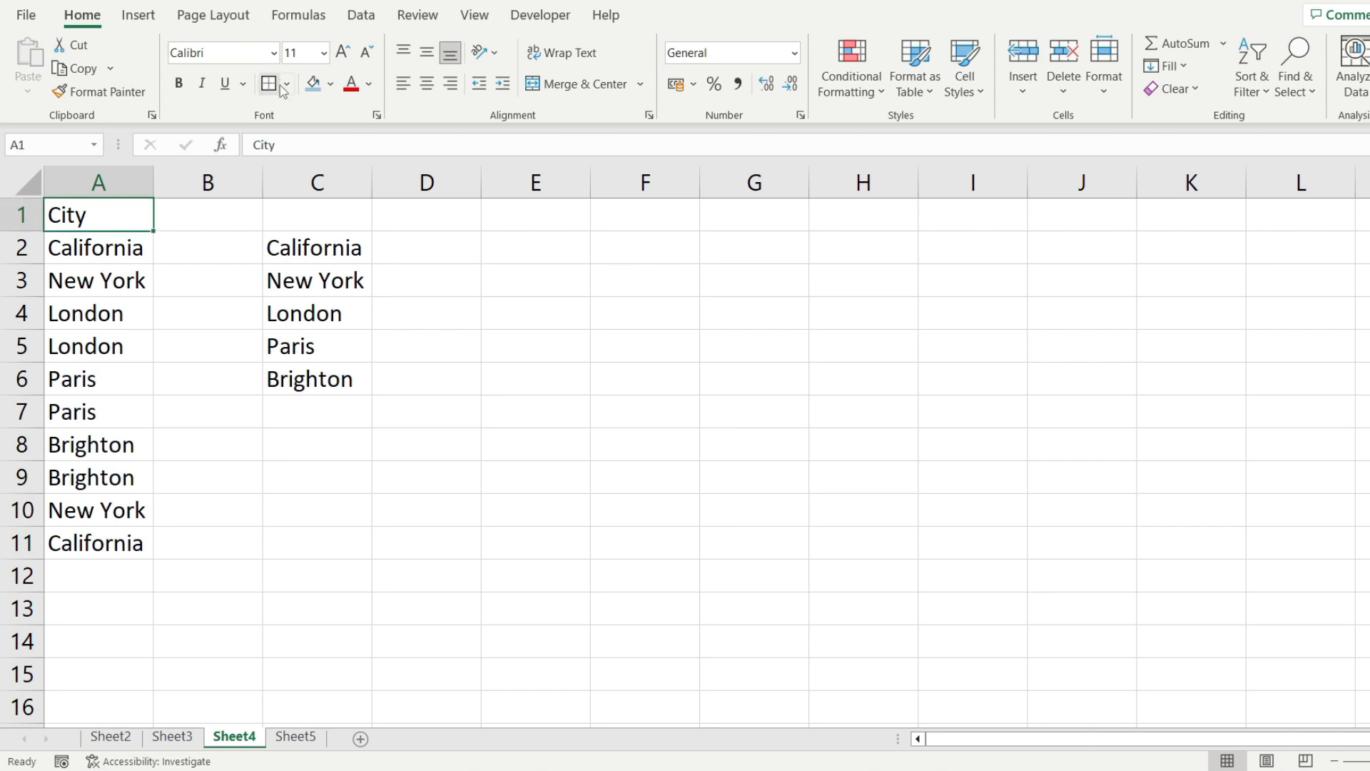
left_click(207, 345)
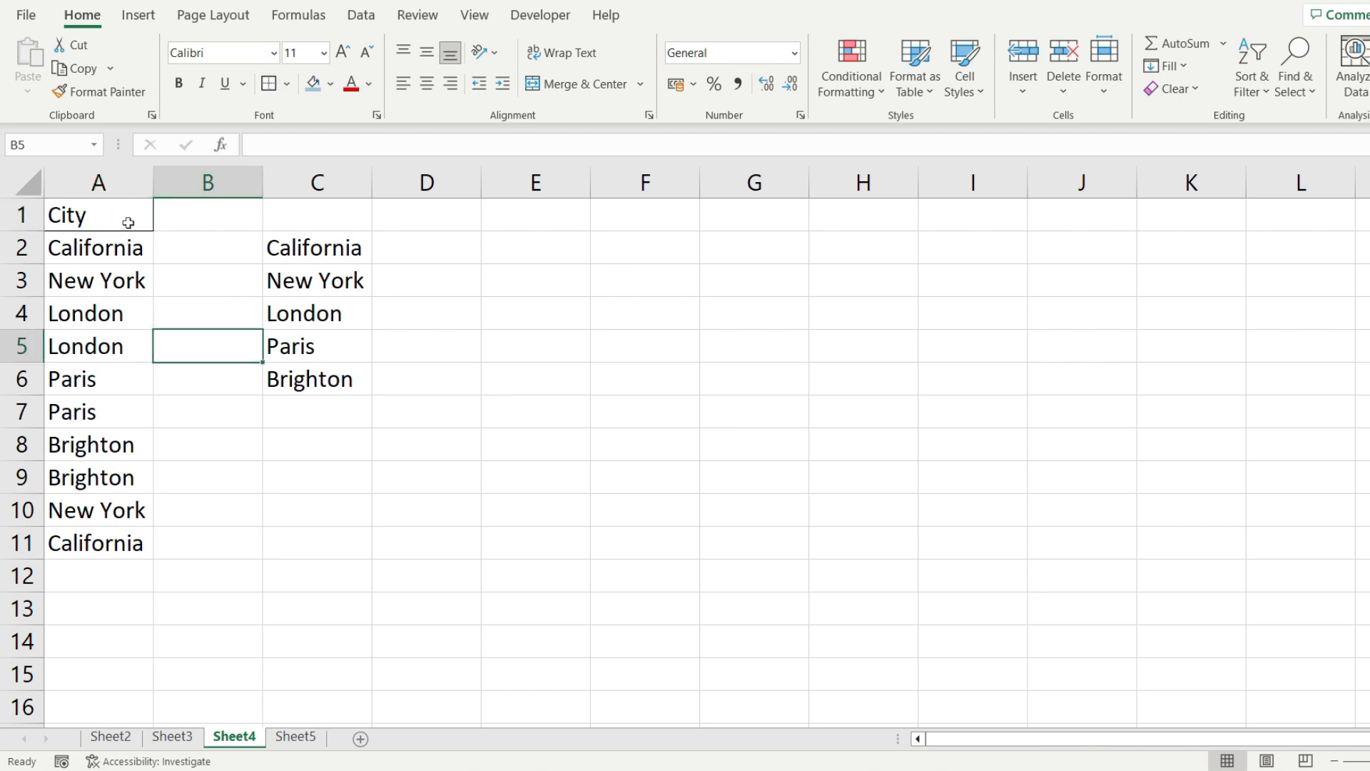
left_click(99, 313)
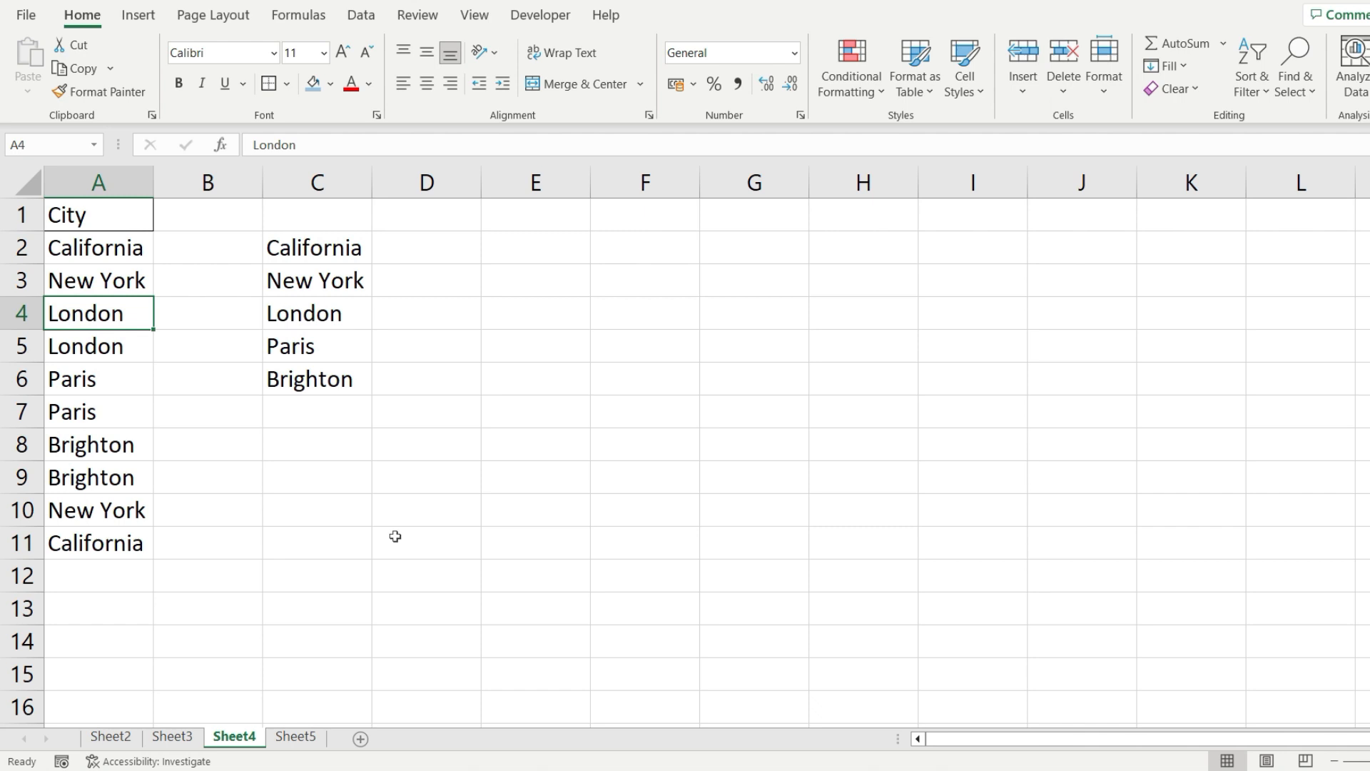
Select A1:A11 and show the Data ribbon's Sort & Filter commands
left_click_drag(99, 214, 98, 543)
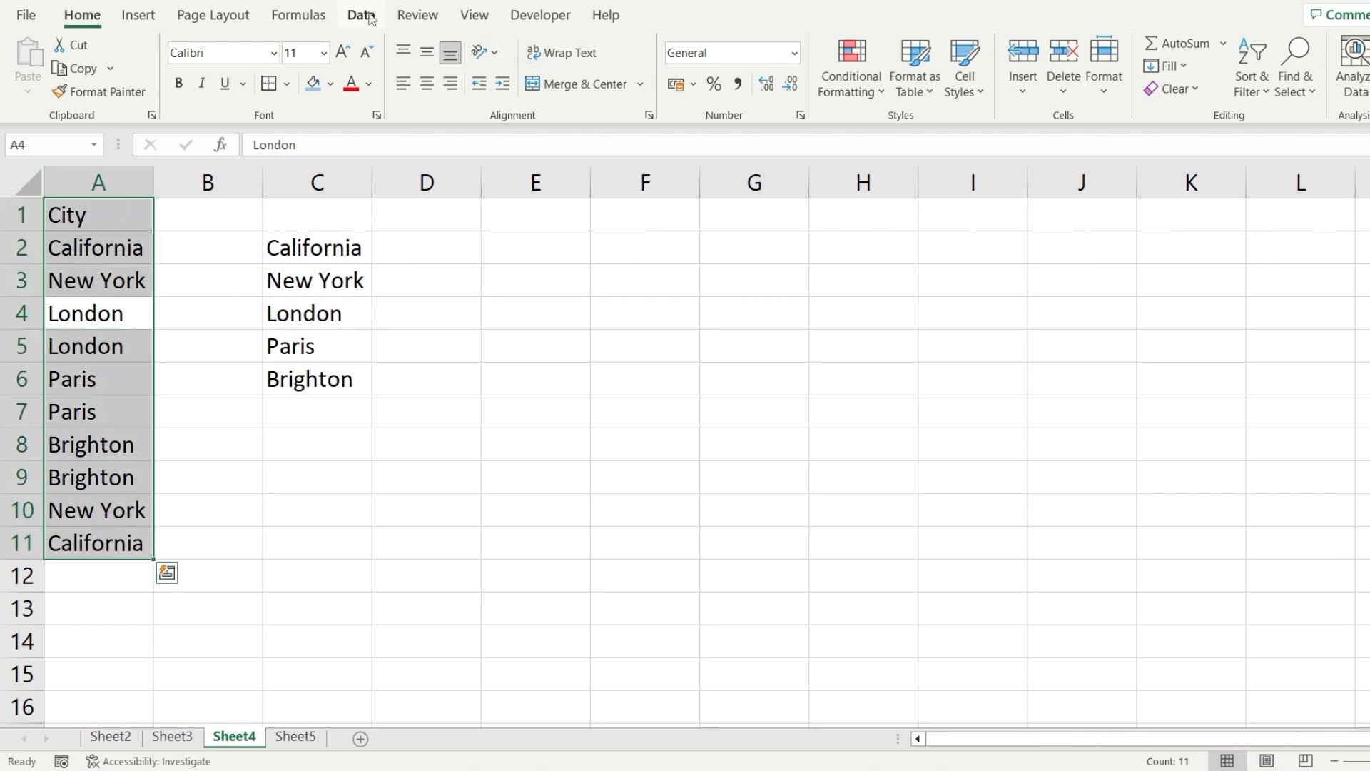
left_click(361, 14)
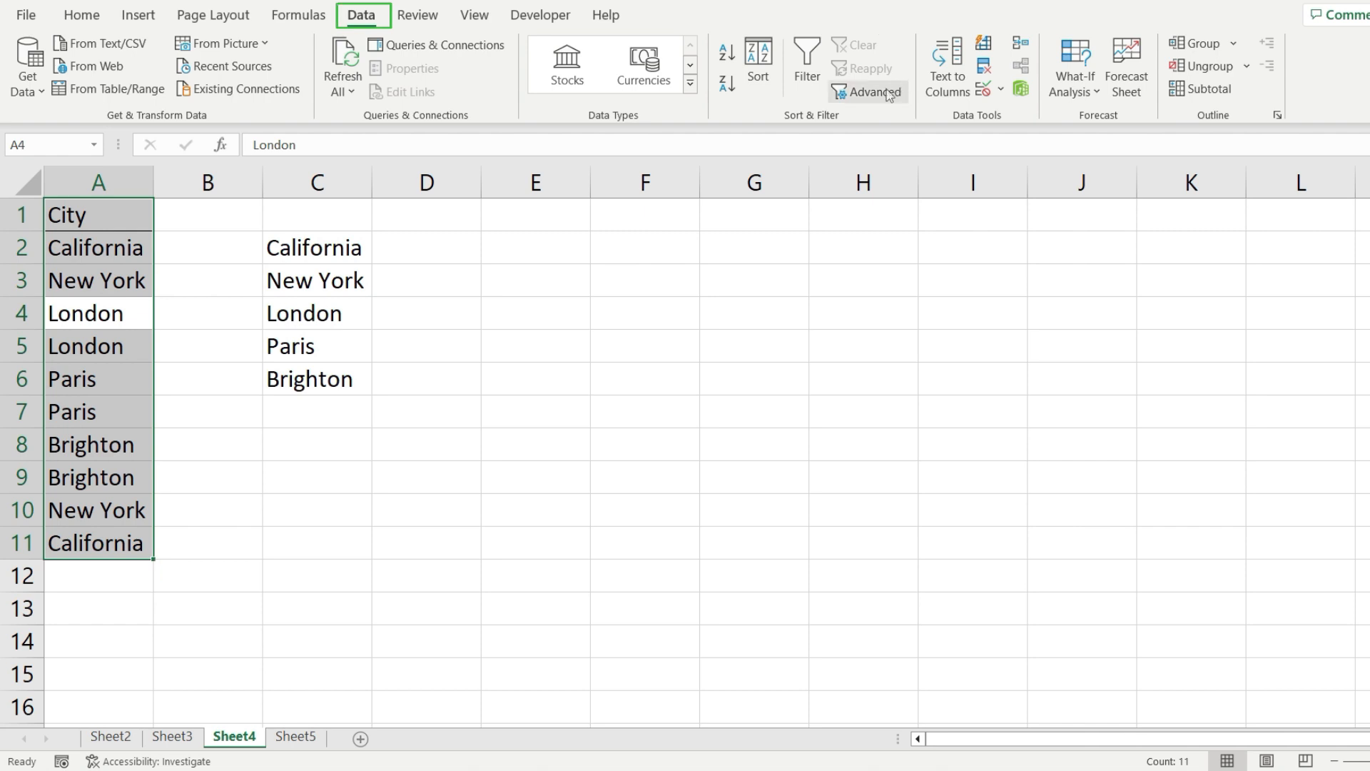
mouse_move(865, 94)
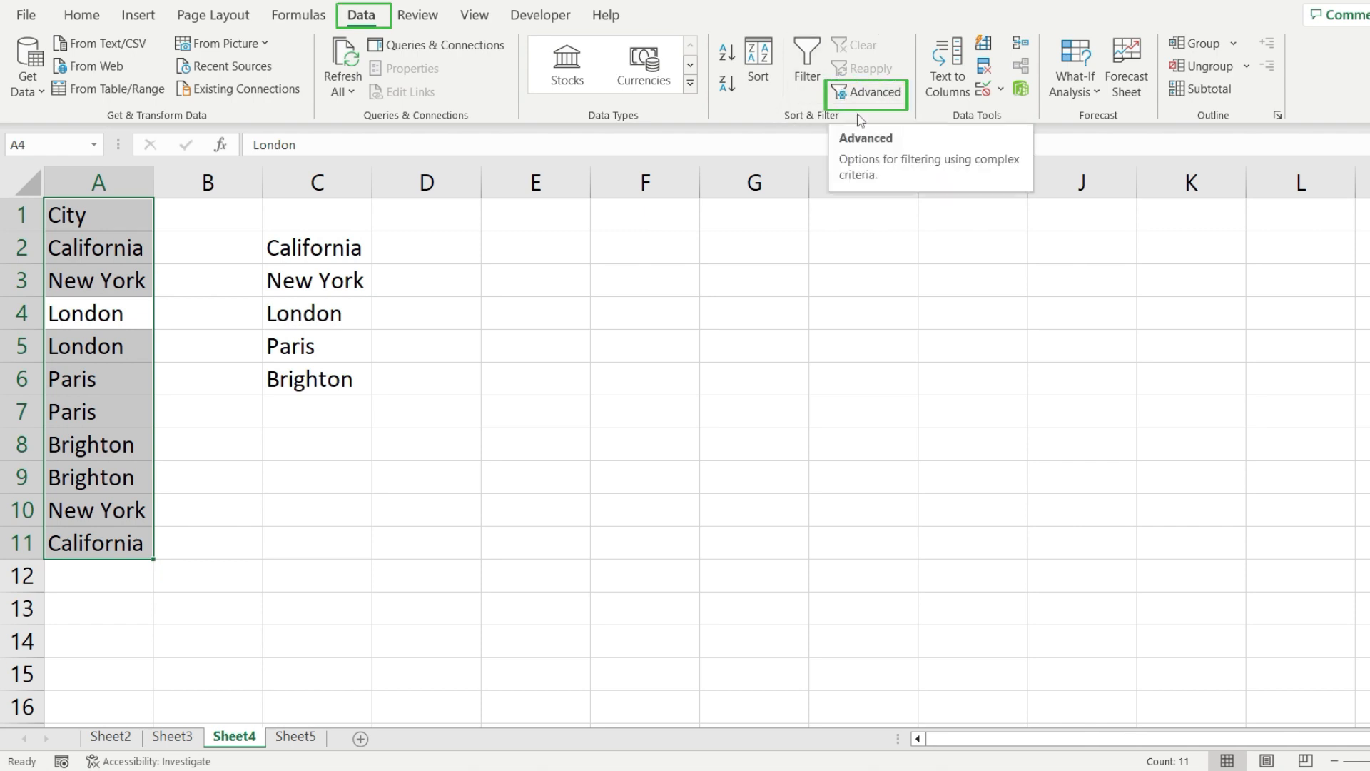
Run Advanced Filter copying unique records only to E1
left_click(865, 94)
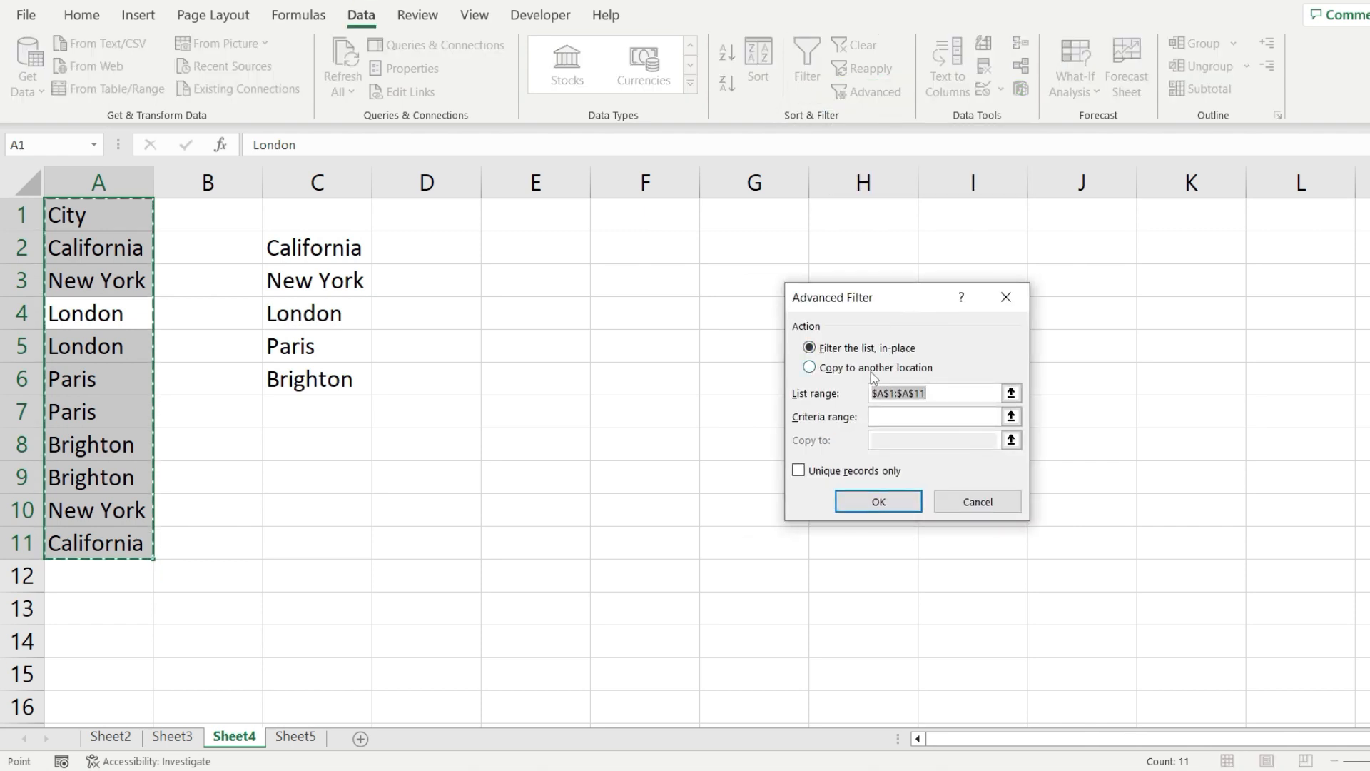
left_click(810, 367)
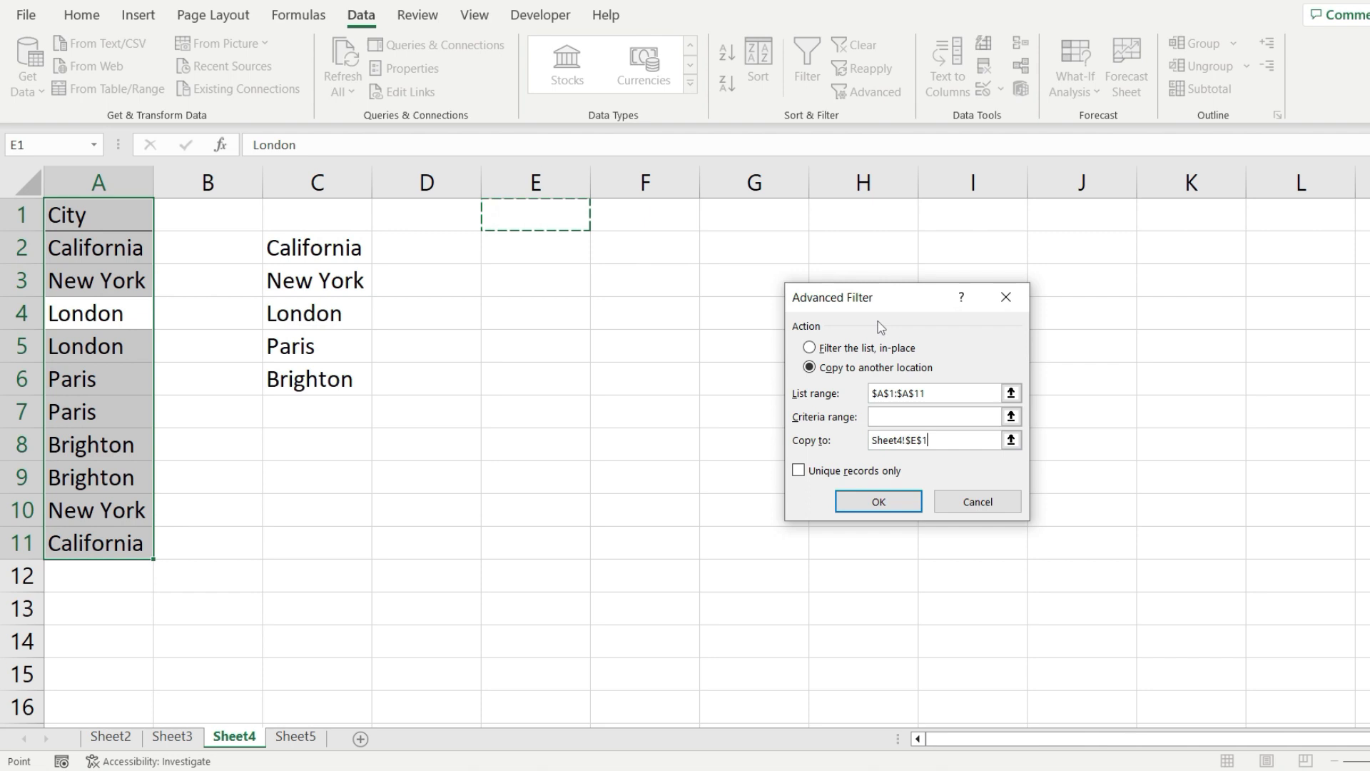
left_click(798, 470)
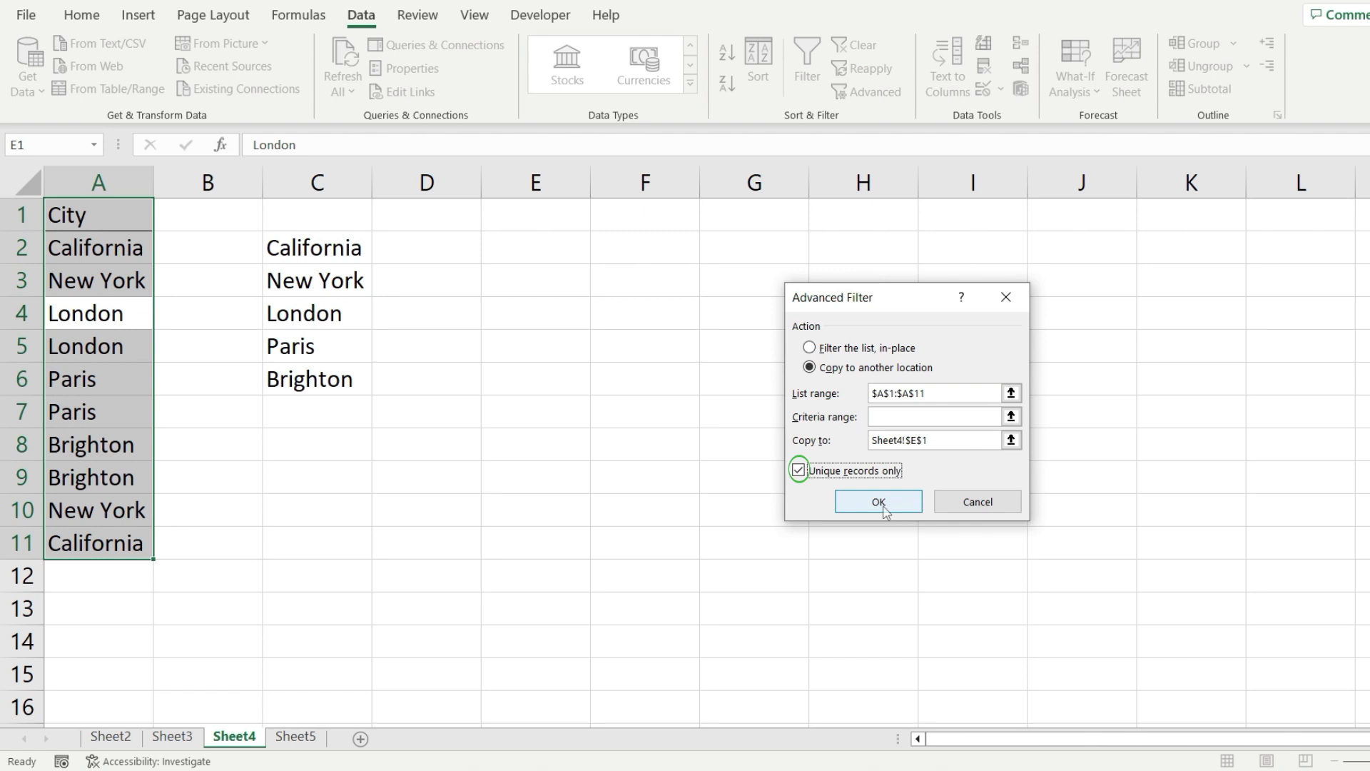
left_click(878, 502)
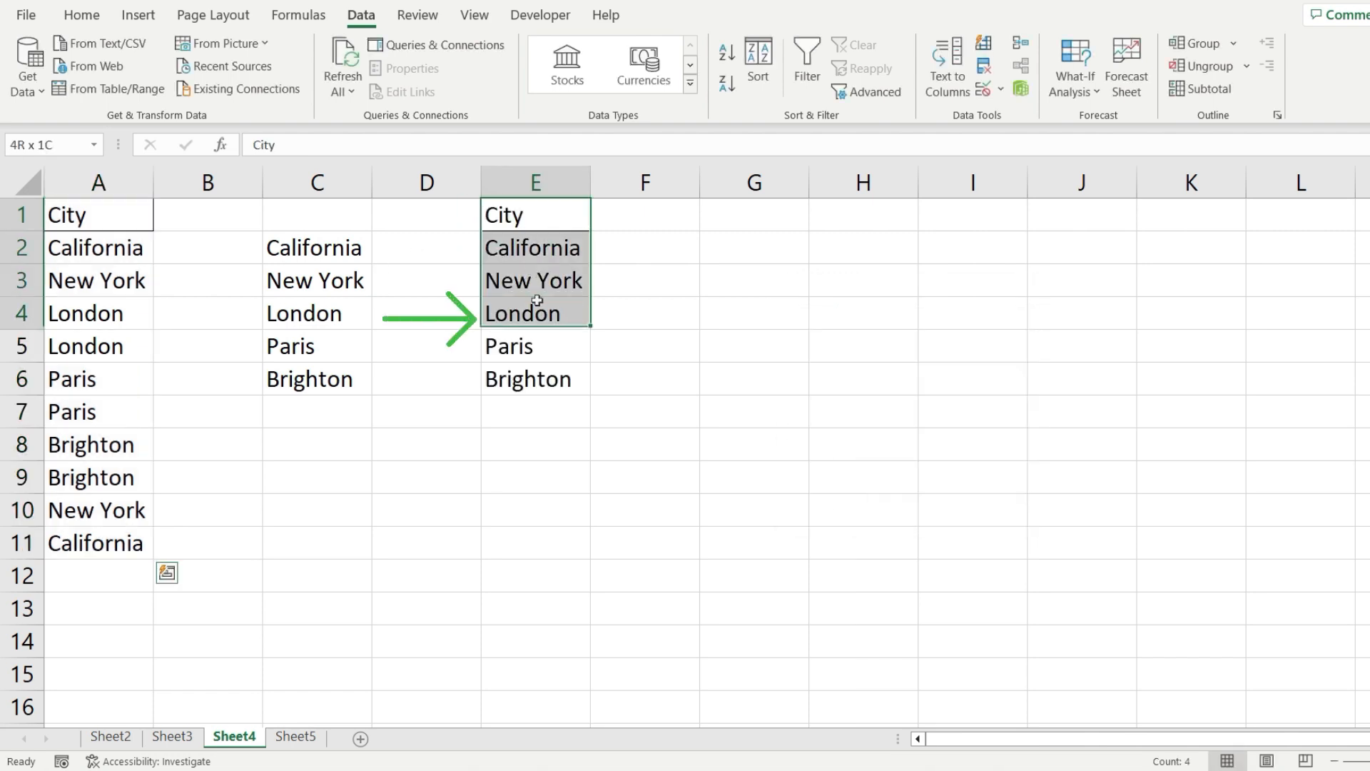